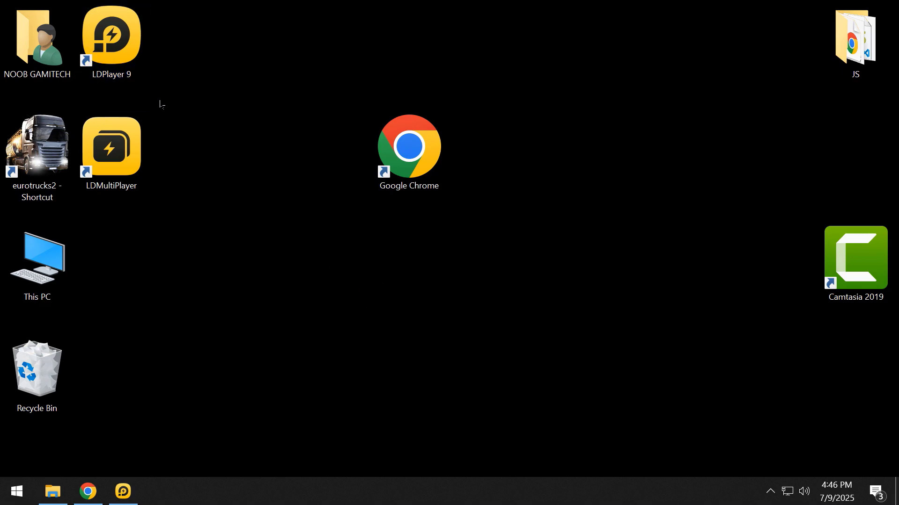
mouse_move(255, 298)
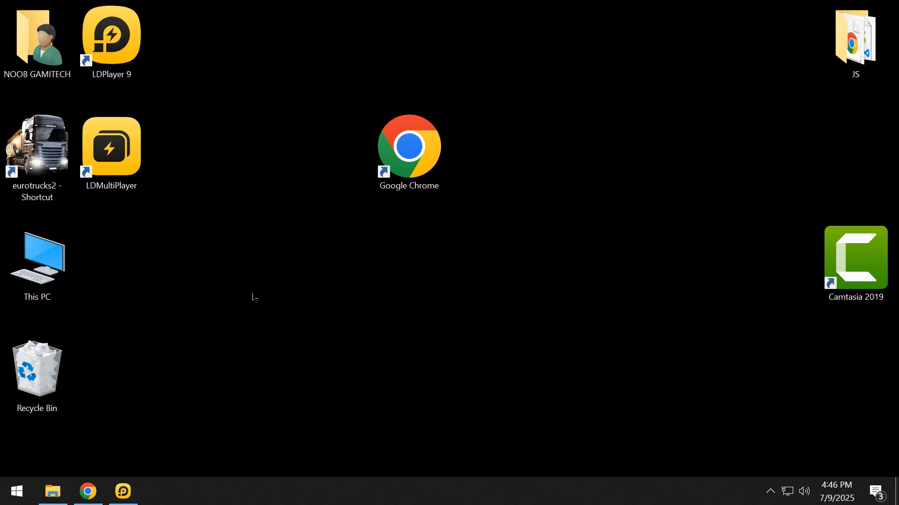
mouse_move(155, 176)
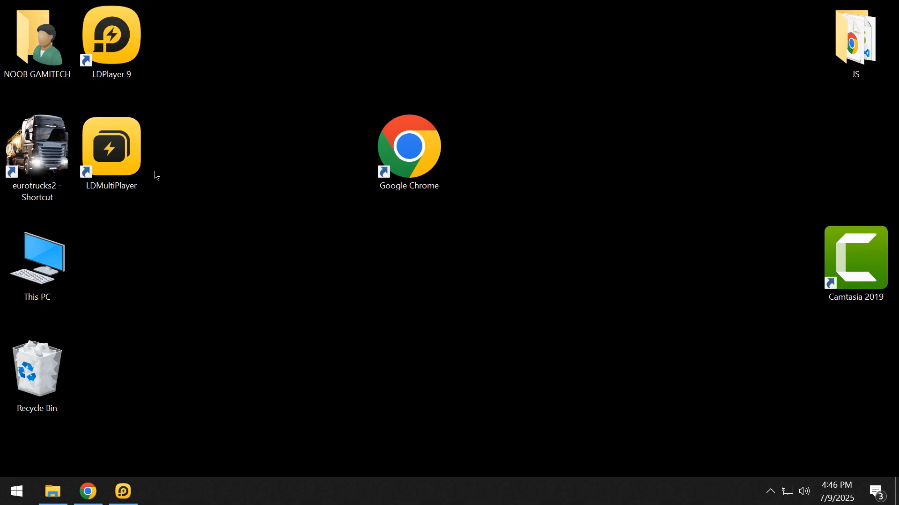
Launch Google Chrome from its desktop shortcut
double_click(408, 146)
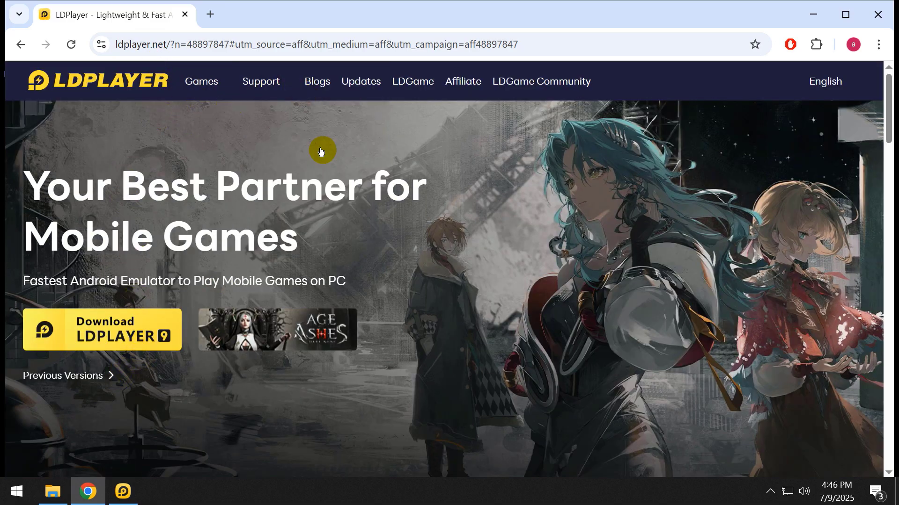
Check LDPlayer 9's version history (newest 9.1.52.1), then minimize the browser
click(360, 81)
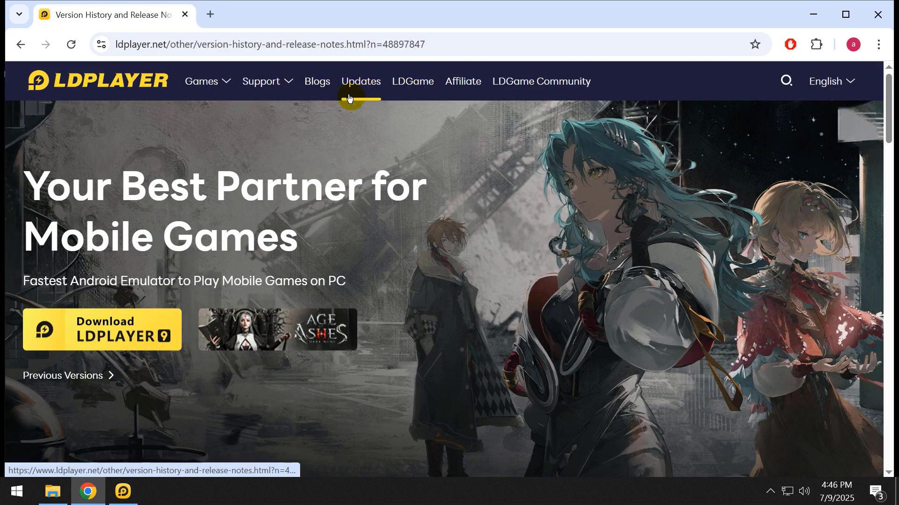
scroll(down, 3)
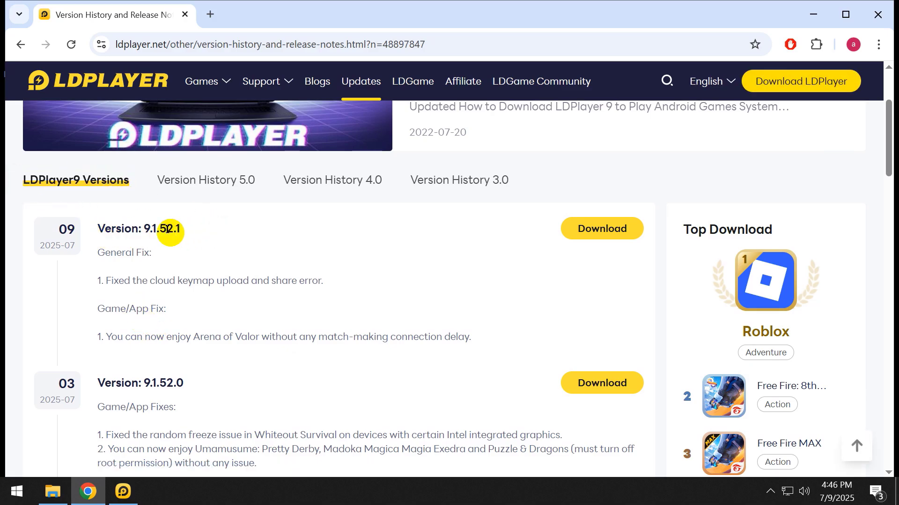
click(711, 81)
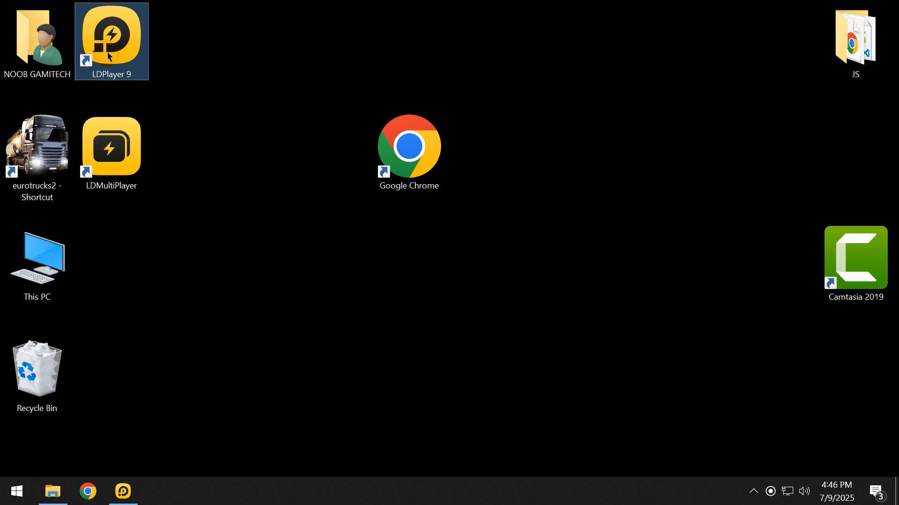
Launch LDPlayer 9 and install the Root Checker Basic APK from Downloads
double_click(112, 40)
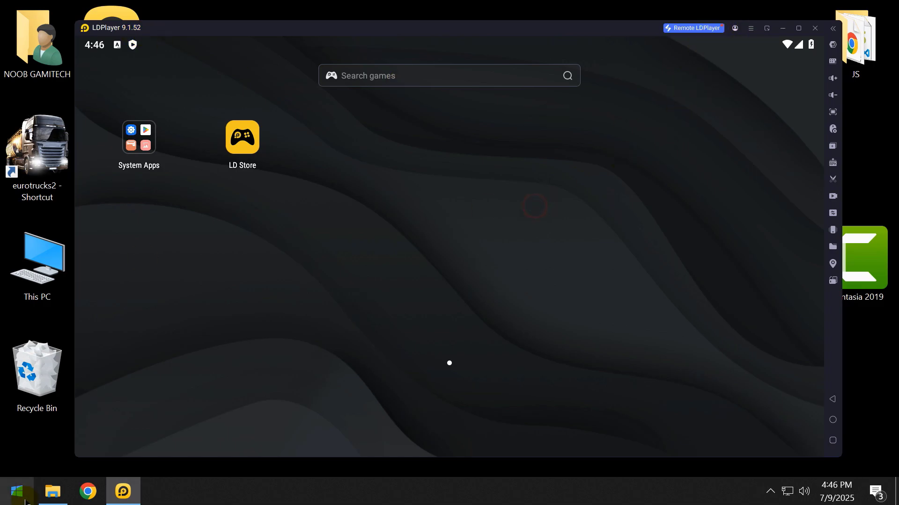
click(52, 491)
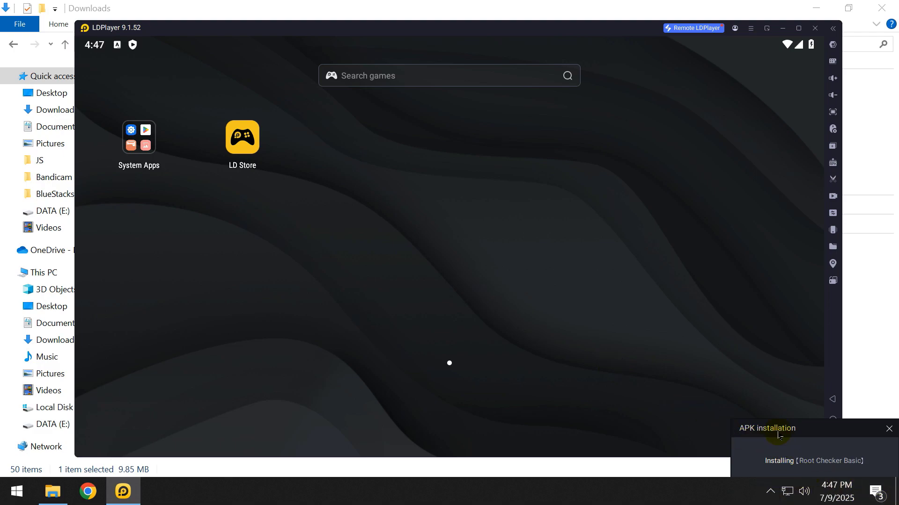
click(888, 429)
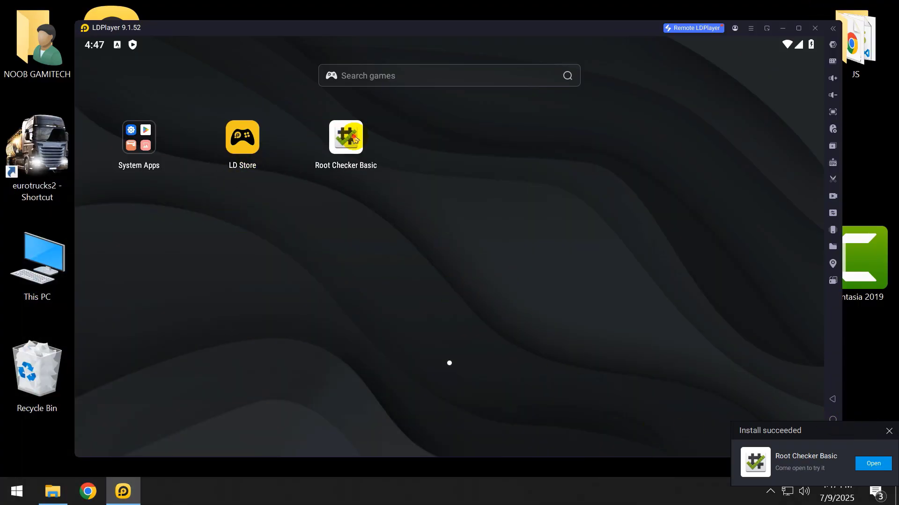
Open Root Checker Basic and accept its disclaimer
click(346, 137)
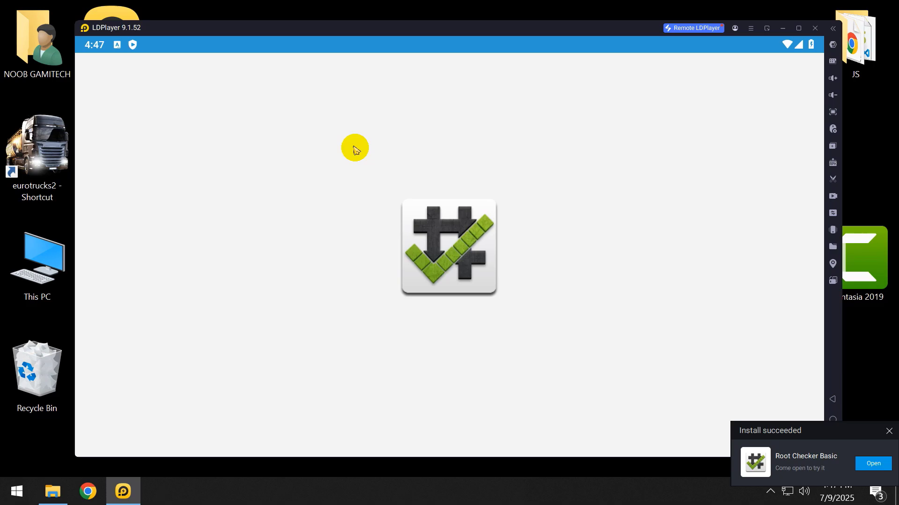
click(870, 464)
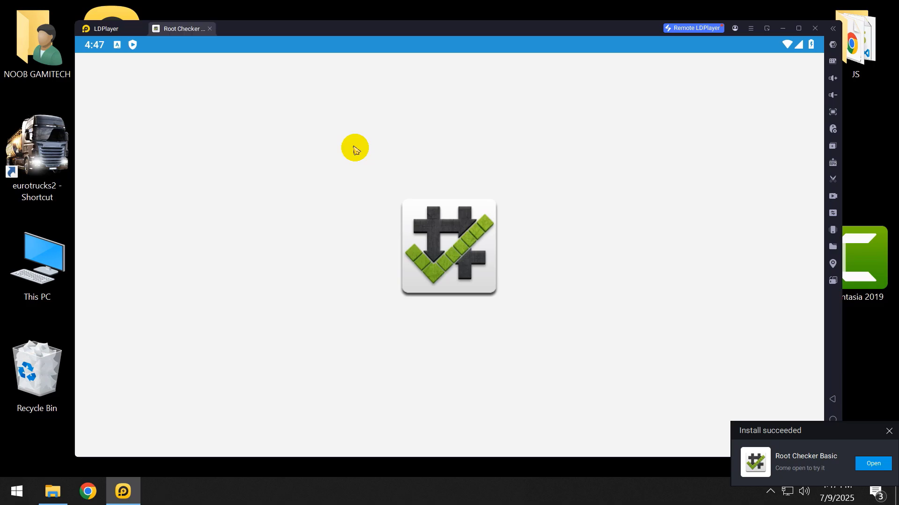
click(449, 248)
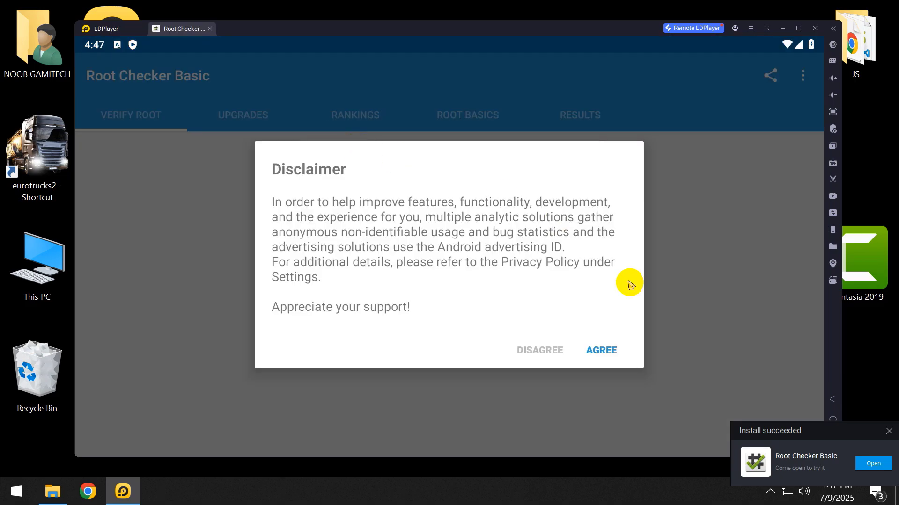
click(600, 350)
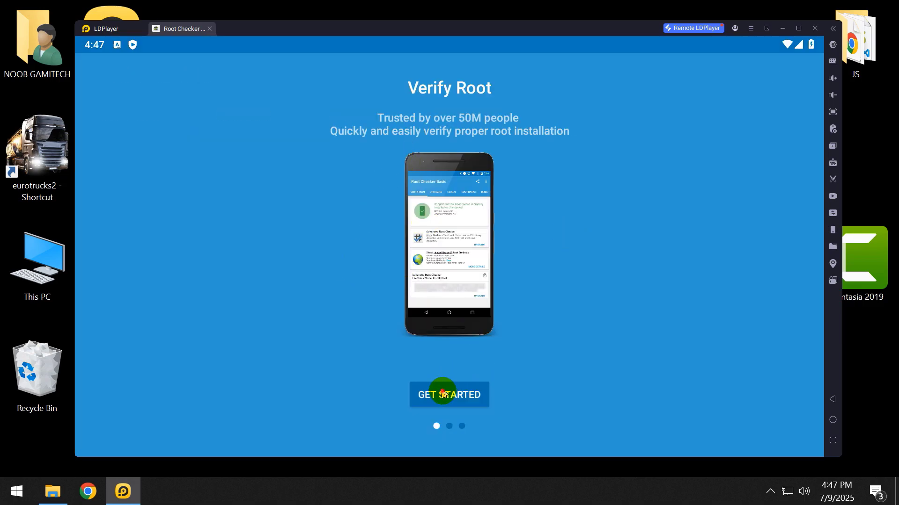
Verify root, which reports root not properly installed, then close the app
click(449, 395)
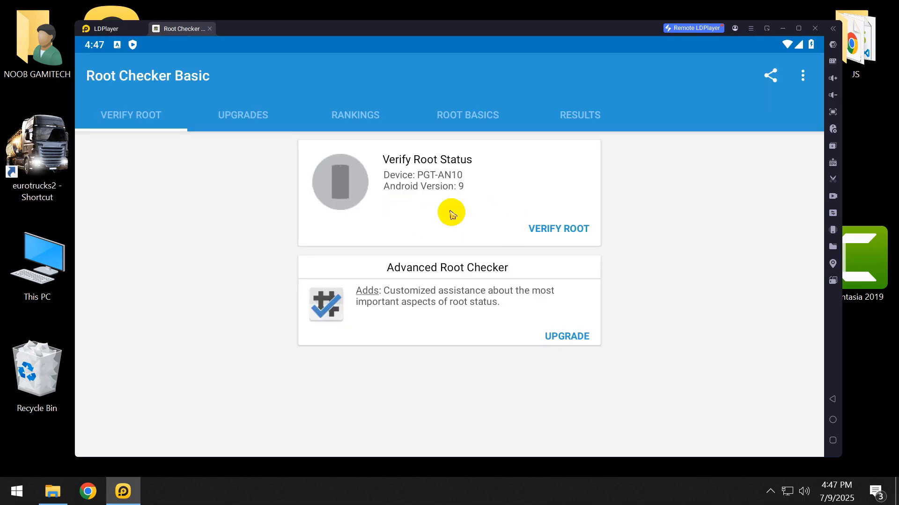
click(558, 228)
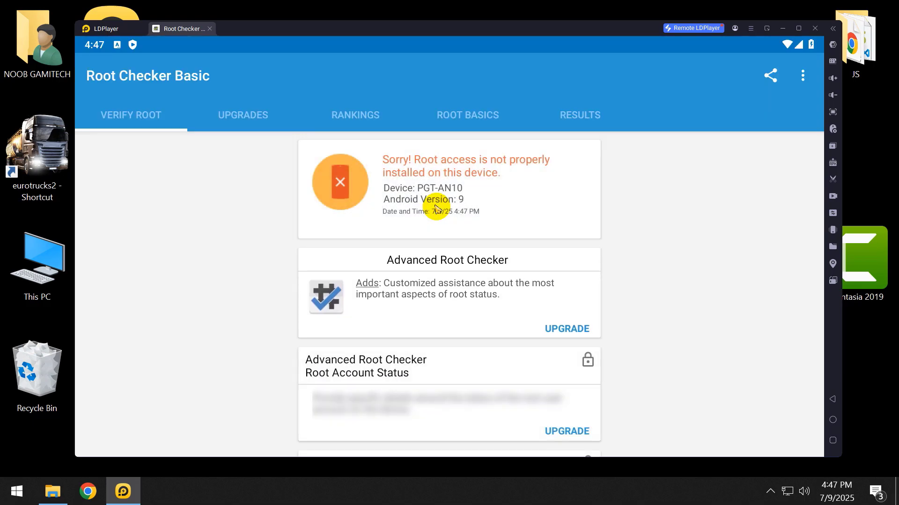
mouse_move(423, 177)
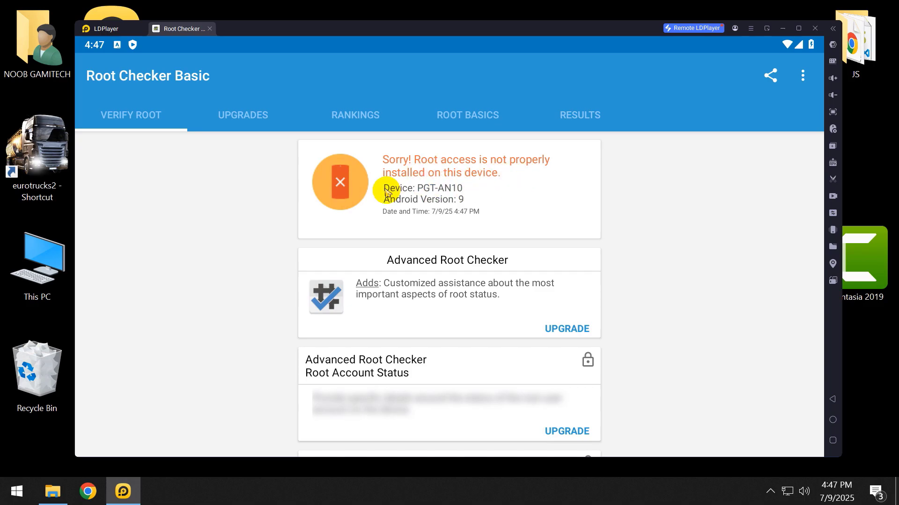
click(210, 28)
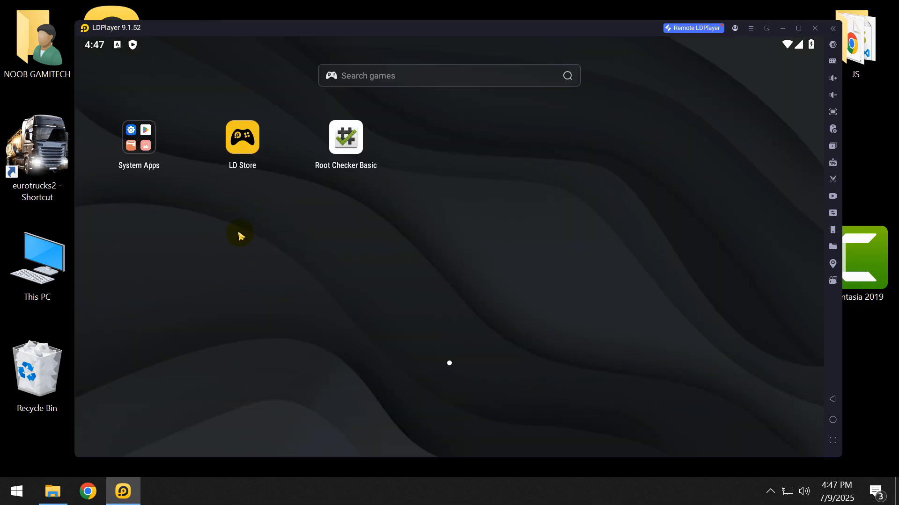
mouse_move(251, 238)
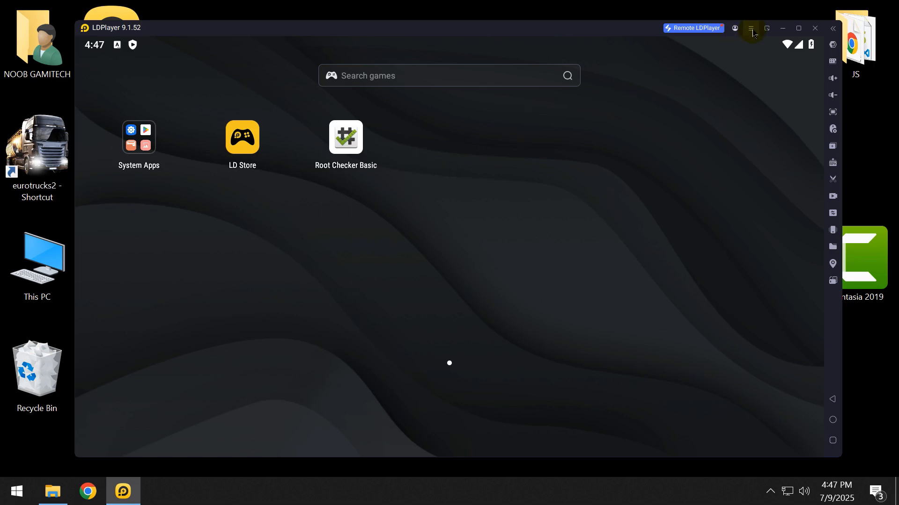
Enable Root permission under Settings > Others, save, and restart the emulator
click(751, 27)
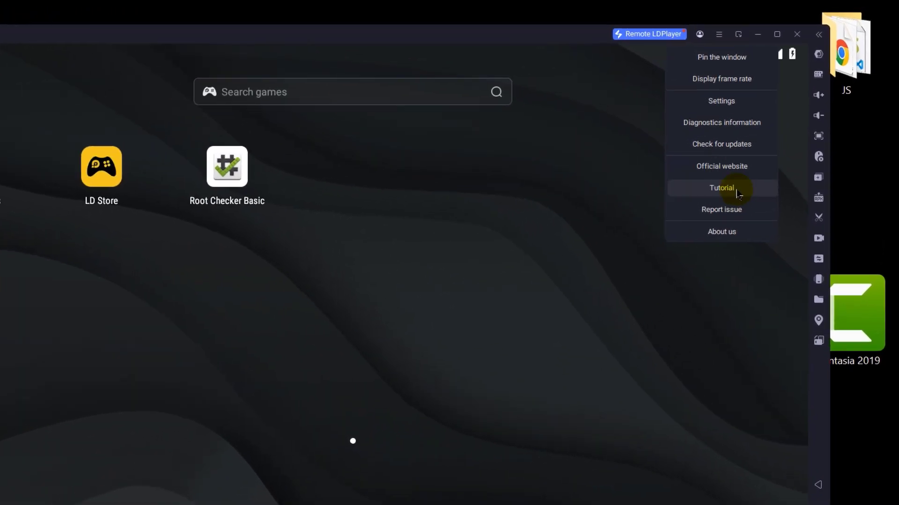
click(721, 101)
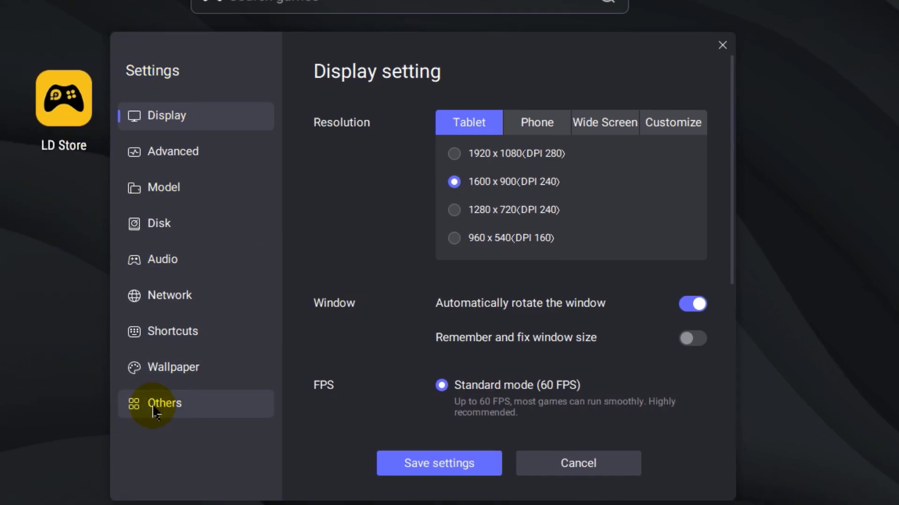
click(164, 403)
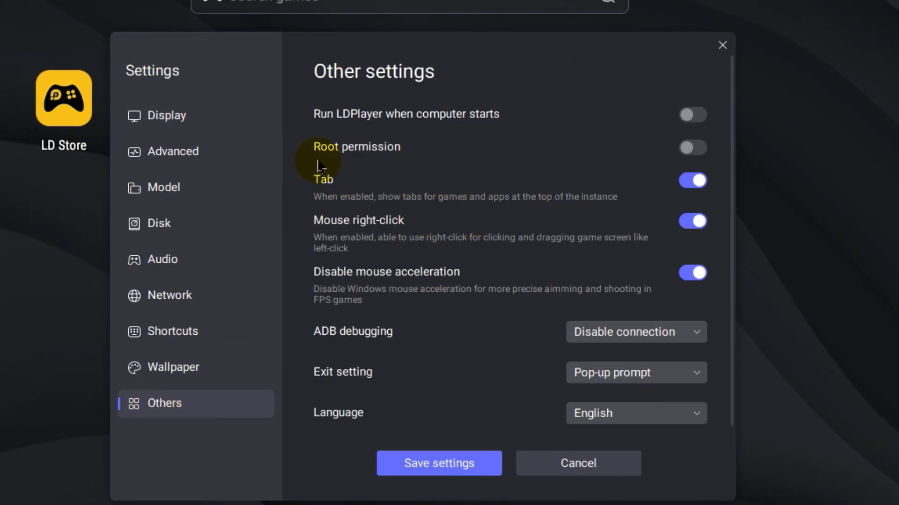
mouse_move(797, 153)
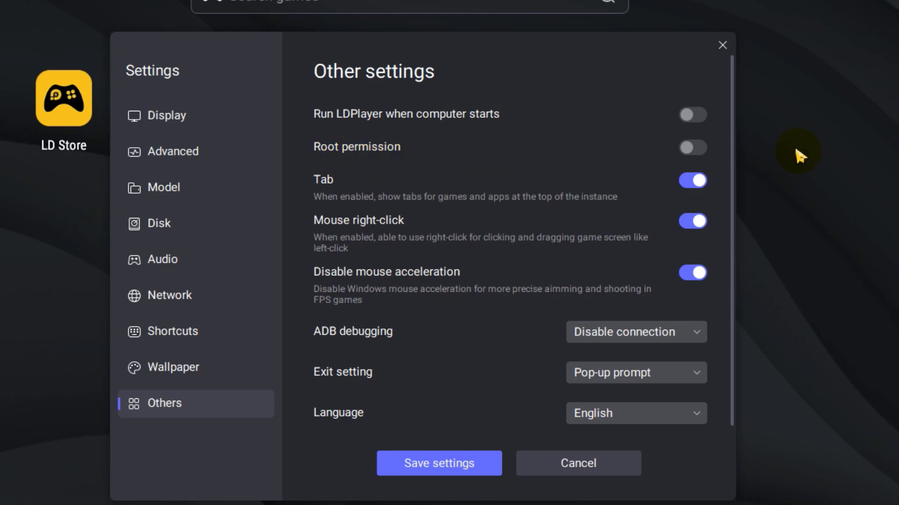
click(692, 148)
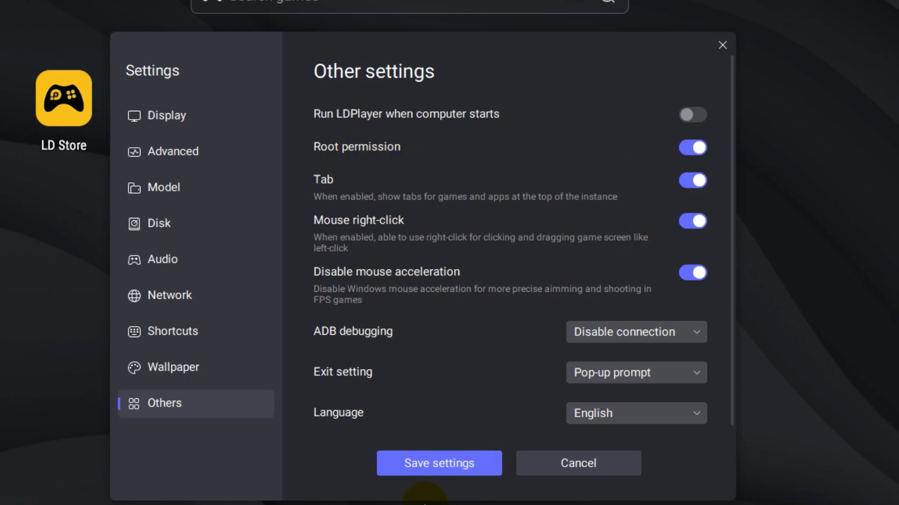
click(439, 463)
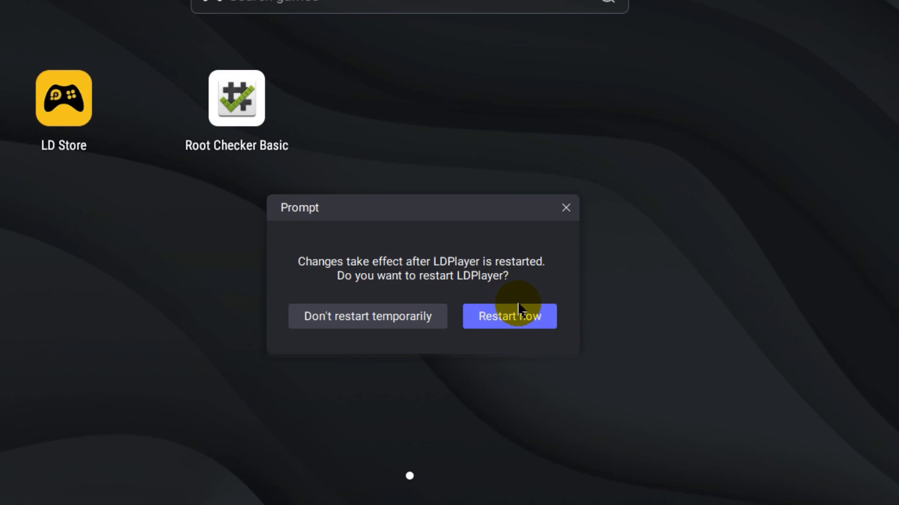
click(508, 316)
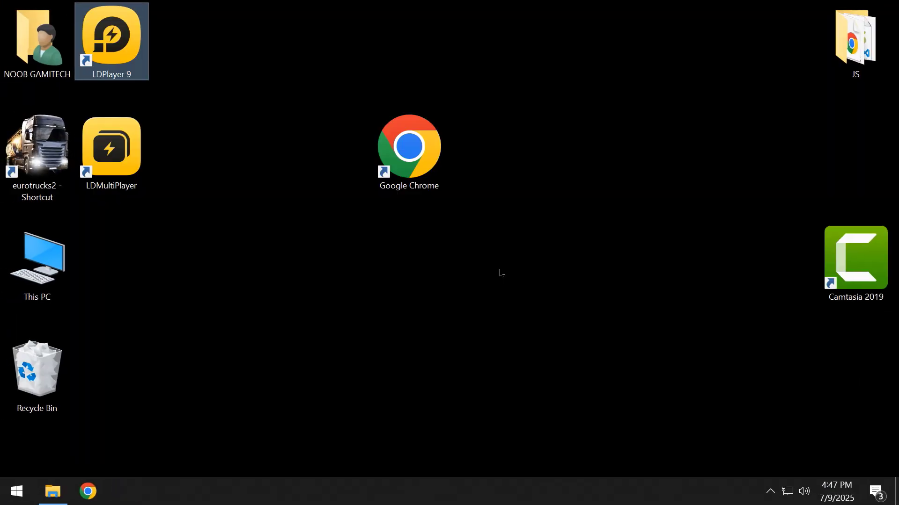
Relaunch LDPlayer 9 and reopen Root Checker Basic
double_click(111, 41)
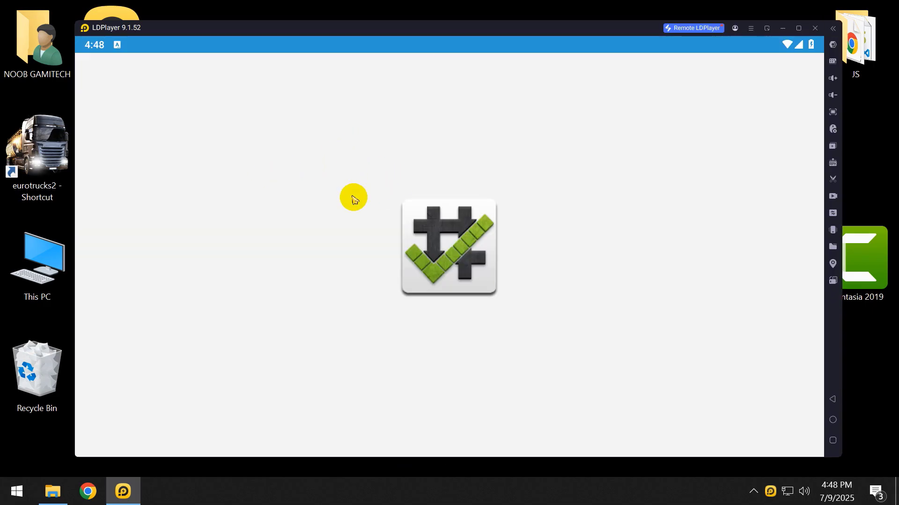
mouse_move(345, 204)
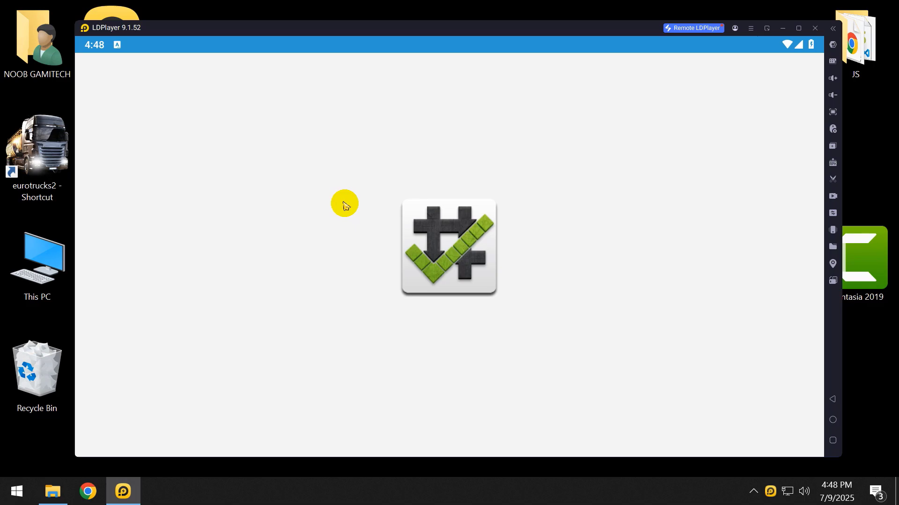
click(448, 247)
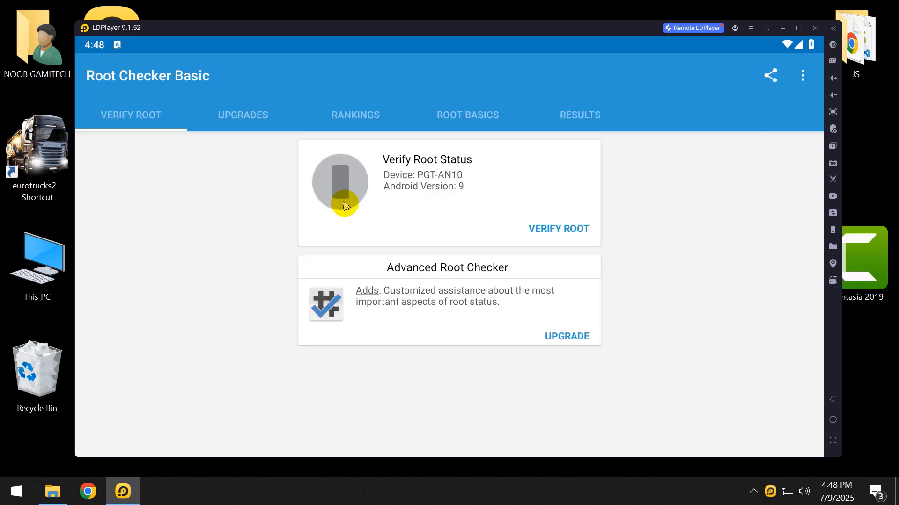
click(558, 228)
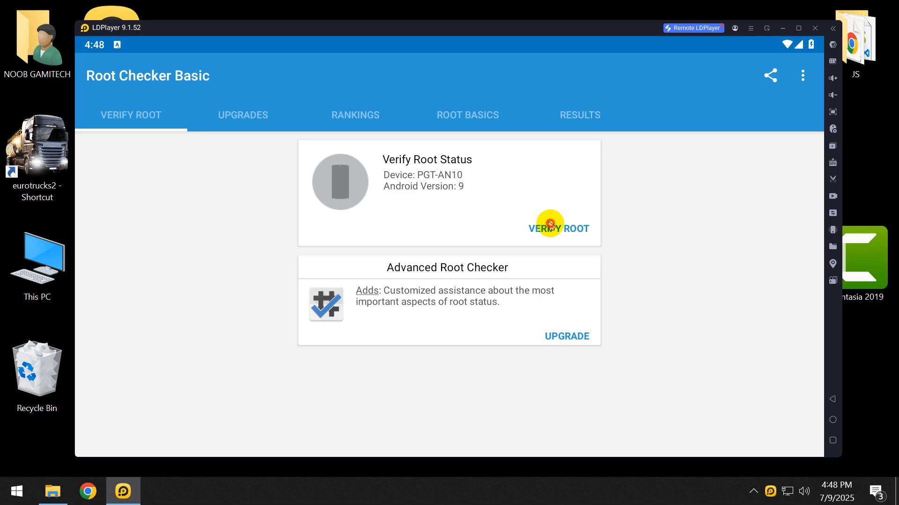
Verify root, allowing superuser access with 'Remember choice forever'
click(557, 228)
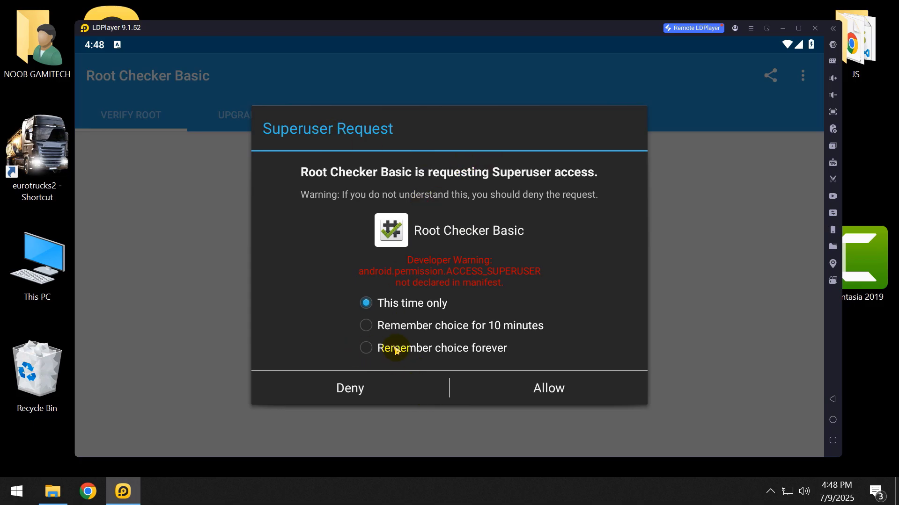
click(366, 348)
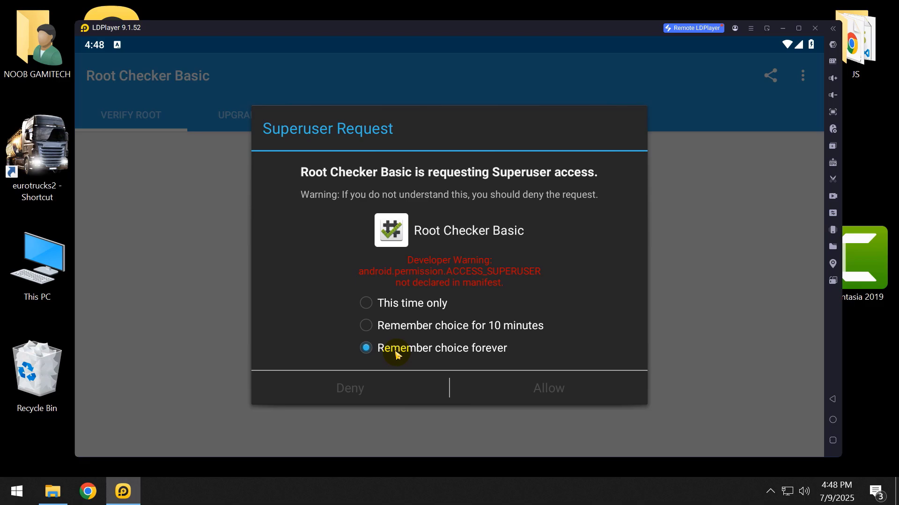
click(547, 388)
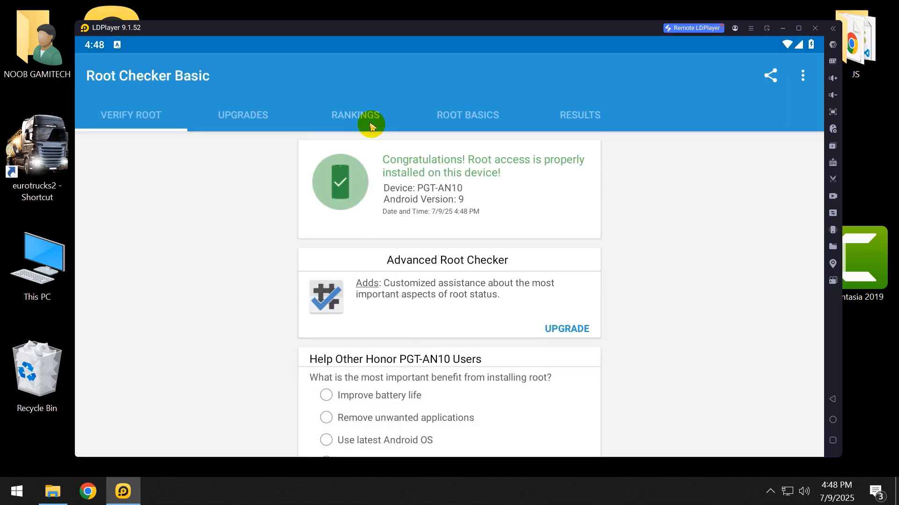
mouse_move(544, 172)
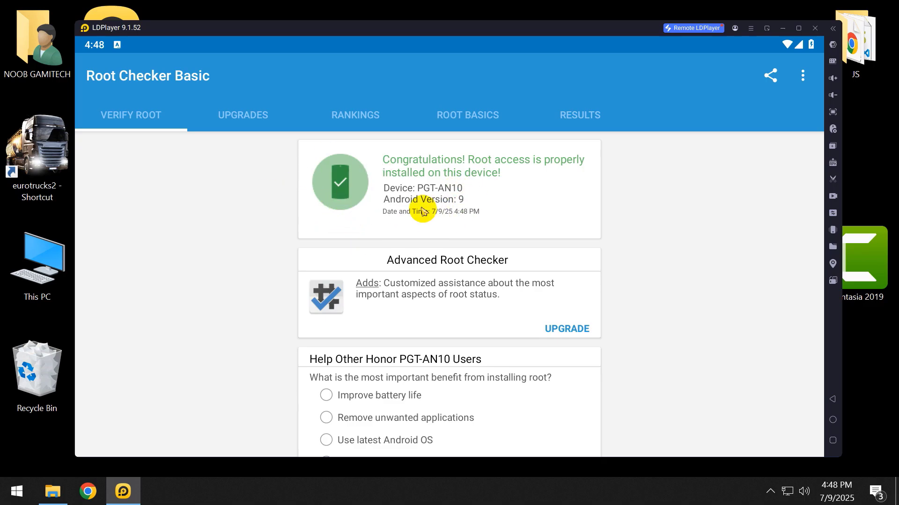
mouse_move(814, 455)
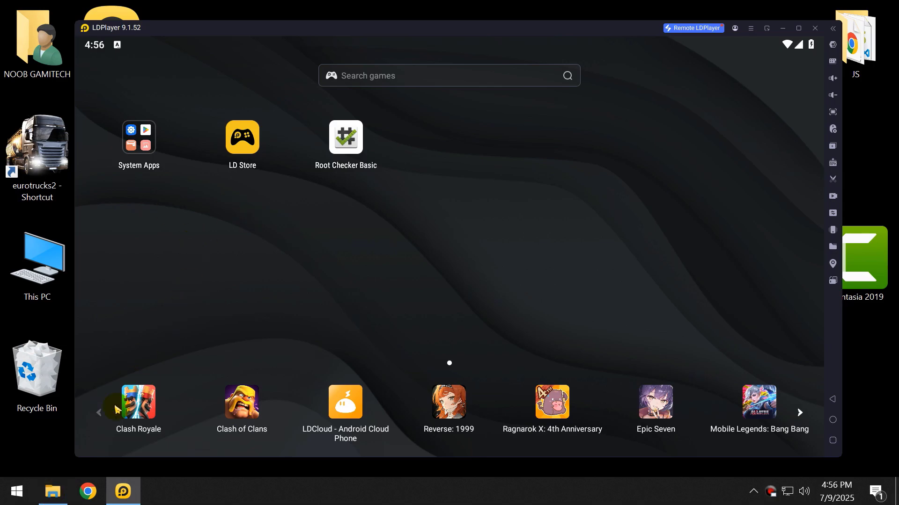
Install the FX APK and launch FX from the home screen
click(53, 491)
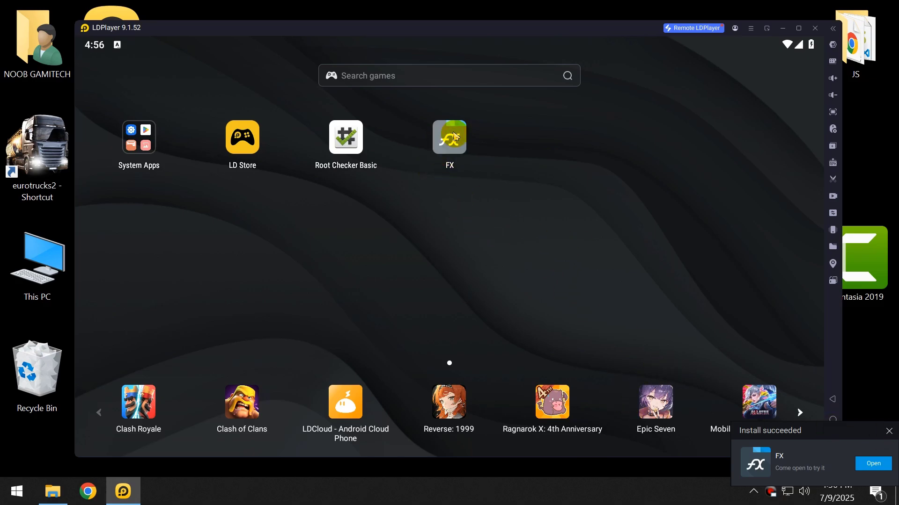
click(449, 137)
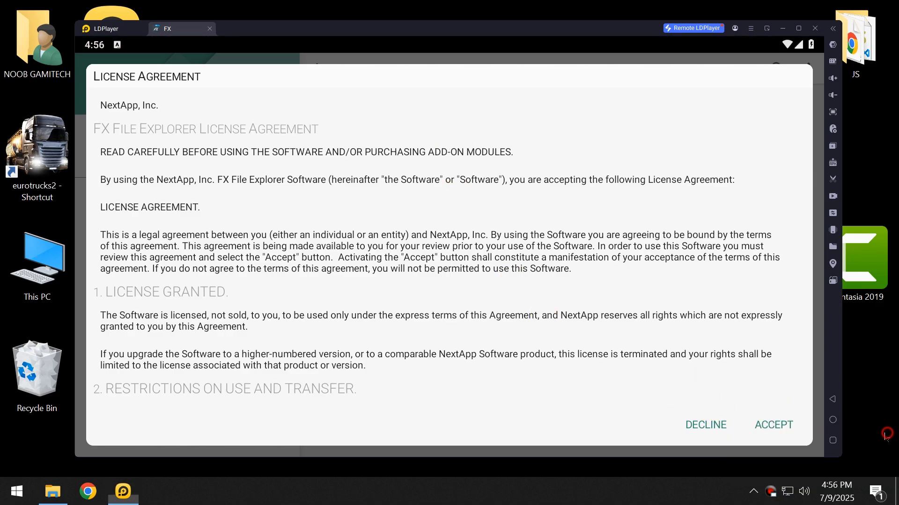
Accept the FX license, allow storage access, finish setup, and open System
click(772, 425)
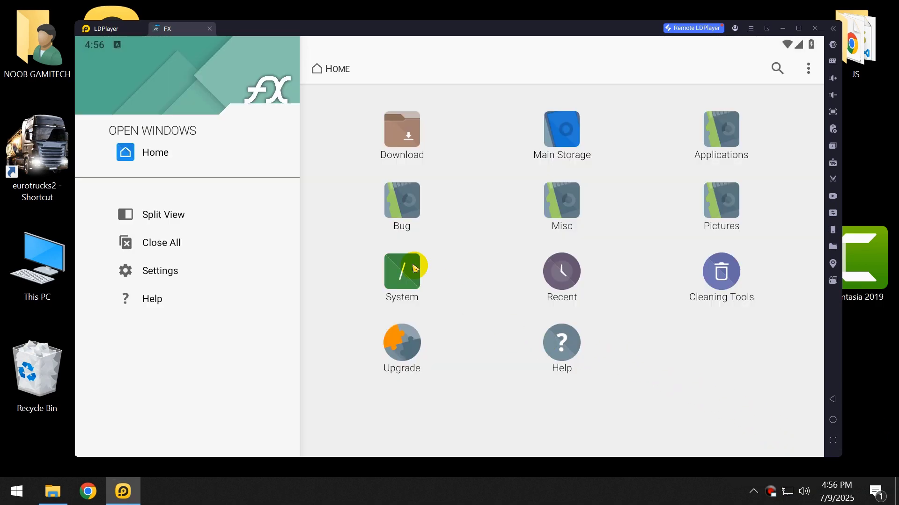
click(401, 278)
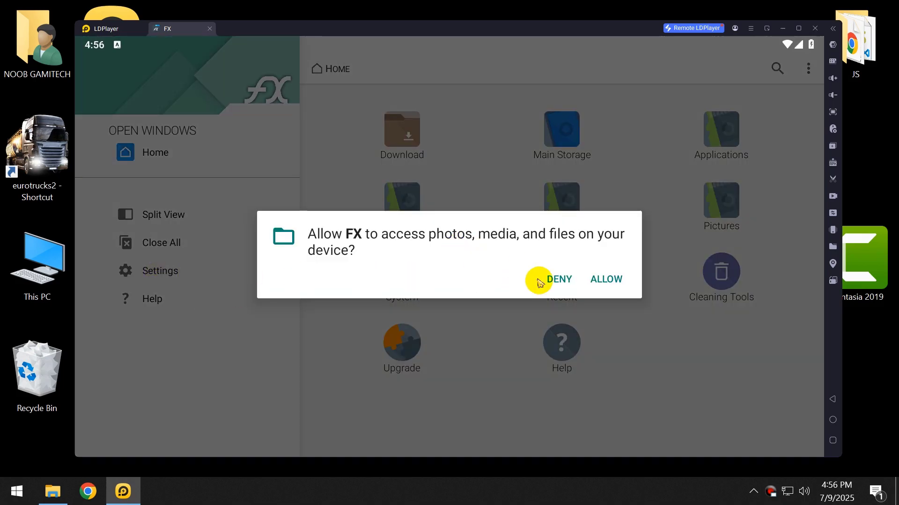
click(559, 279)
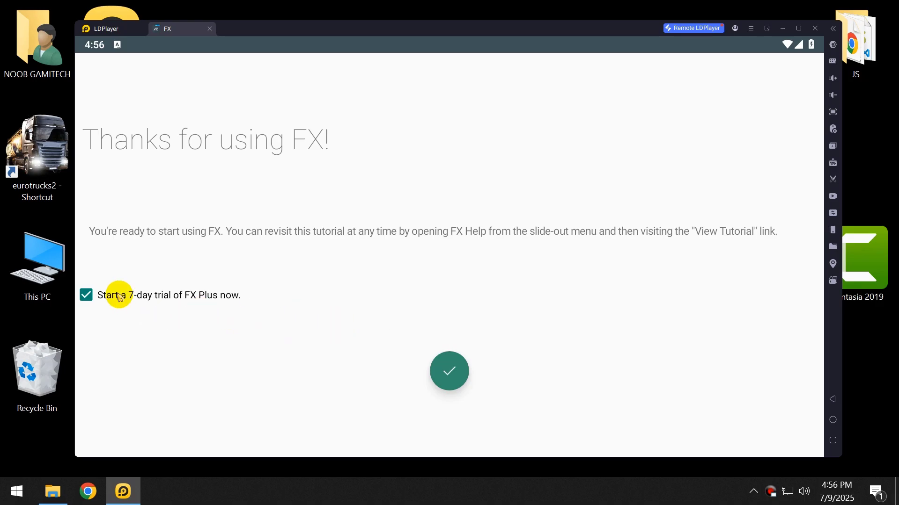
click(449, 370)
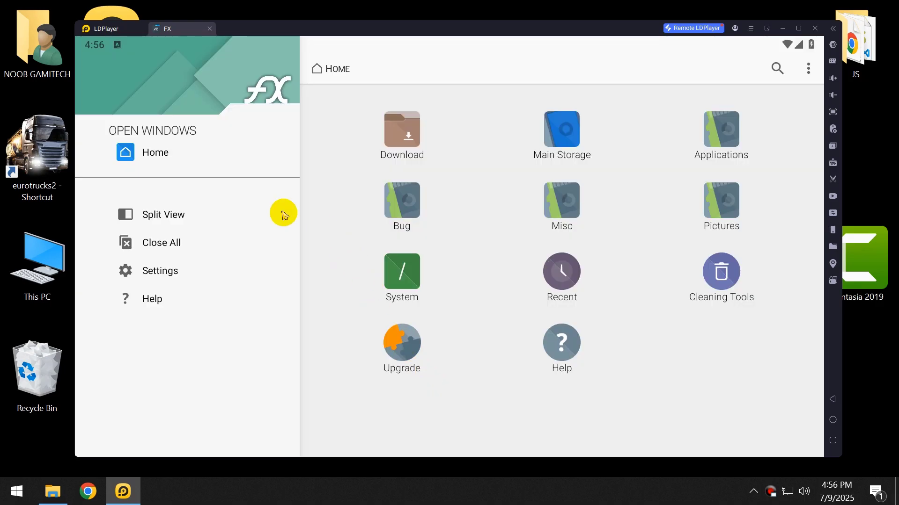
click(402, 277)
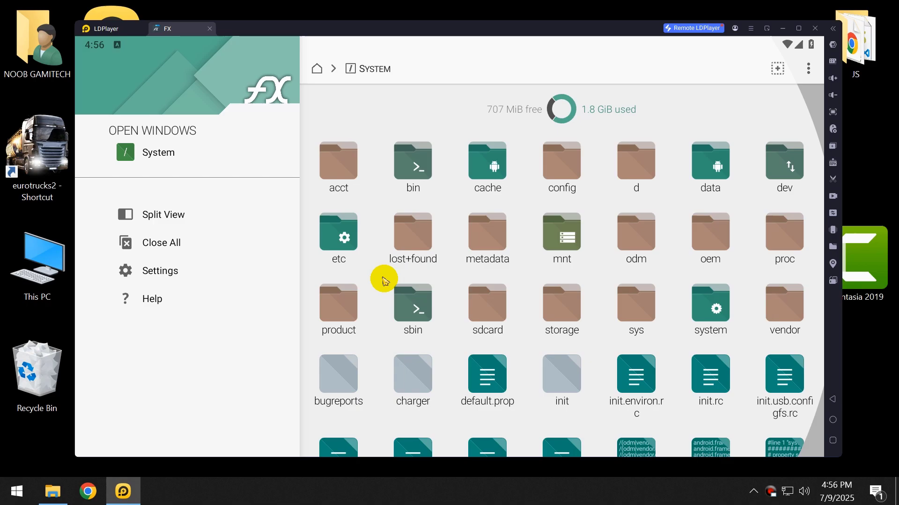
Review FX's Developer/Root settings, then go back to FX Home
click(160, 271)
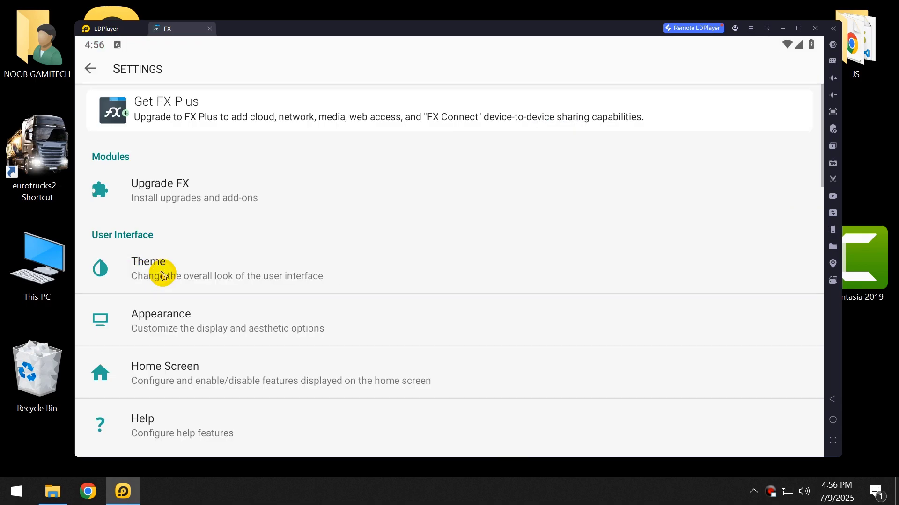
scroll(down, 3)
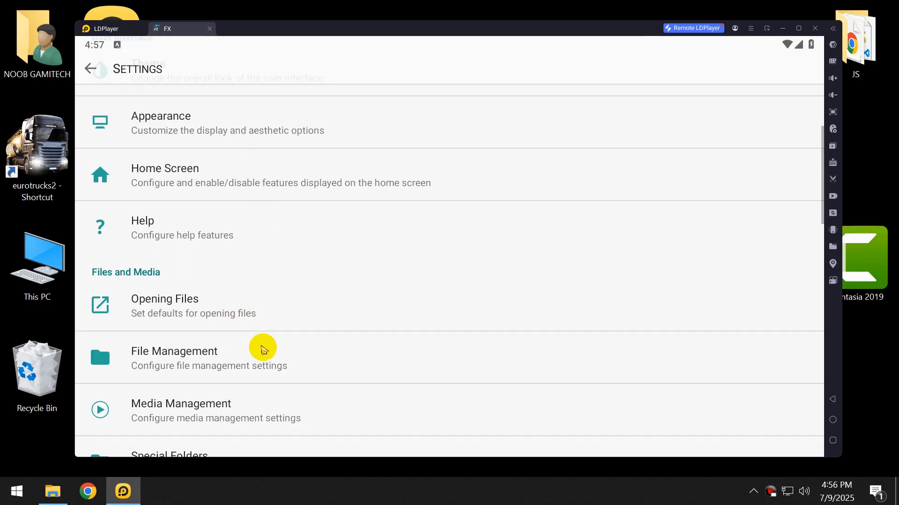
scroll(down, 3)
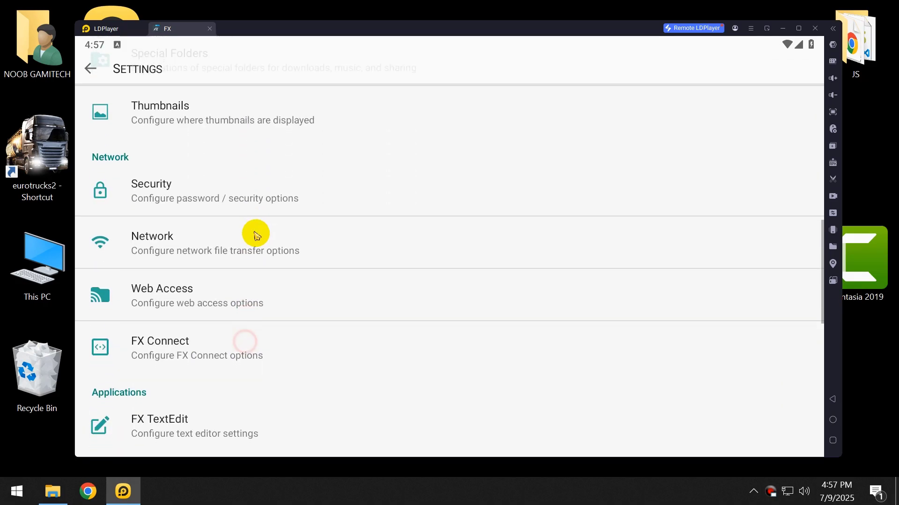
scroll(down, 3)
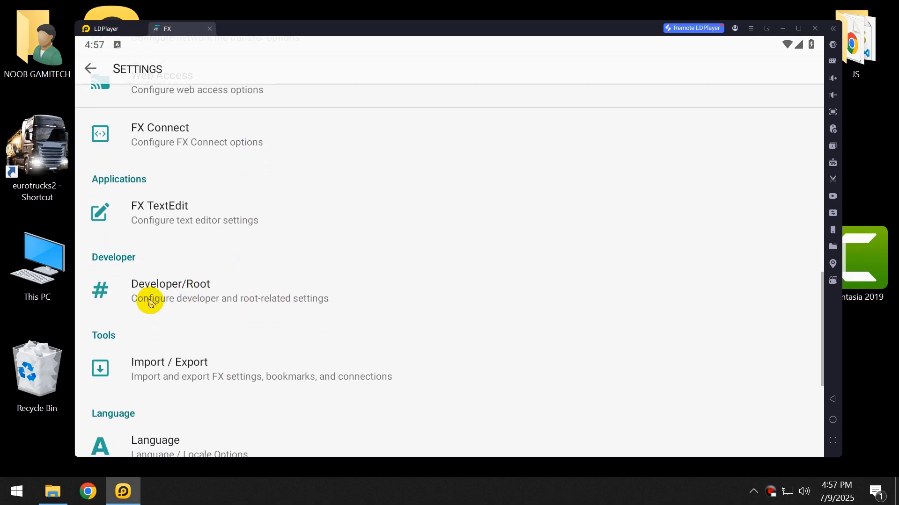
click(171, 291)
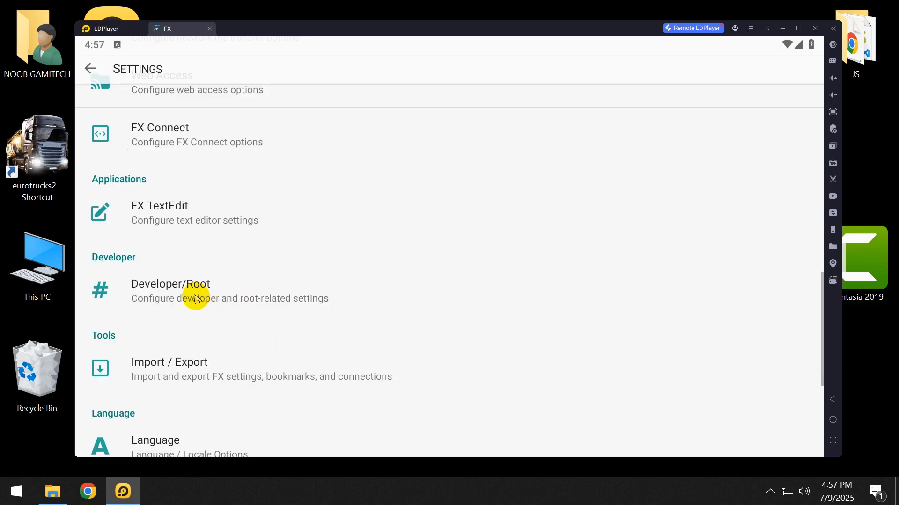
click(171, 290)
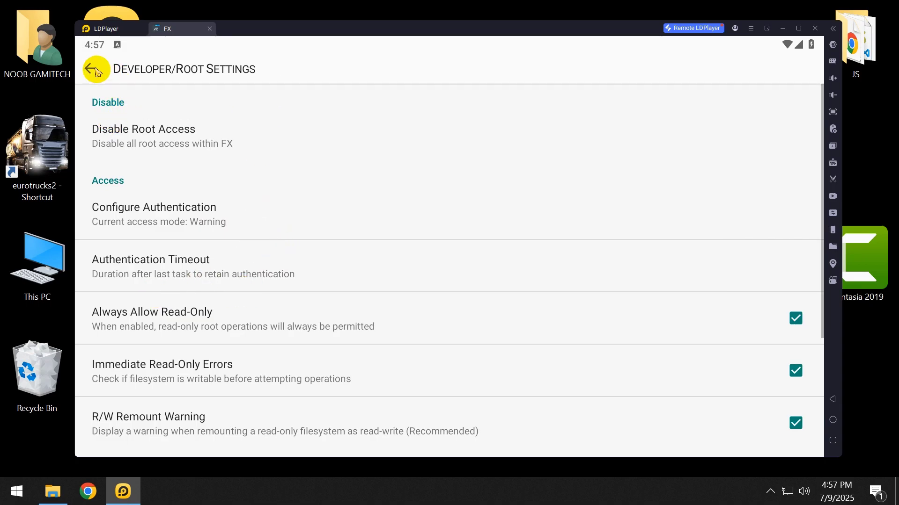
click(95, 68)
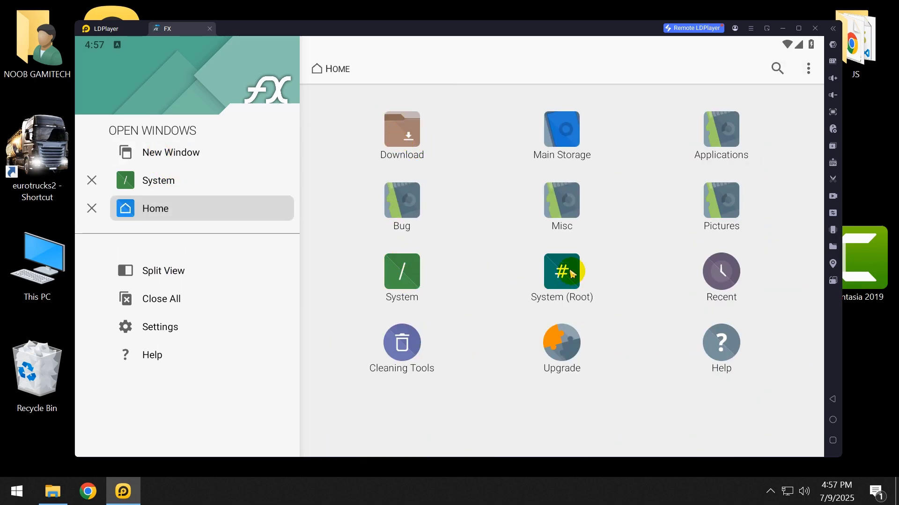
Open System (Root) and grant FX superuser access with 'Remember choice forever'
click(561, 272)
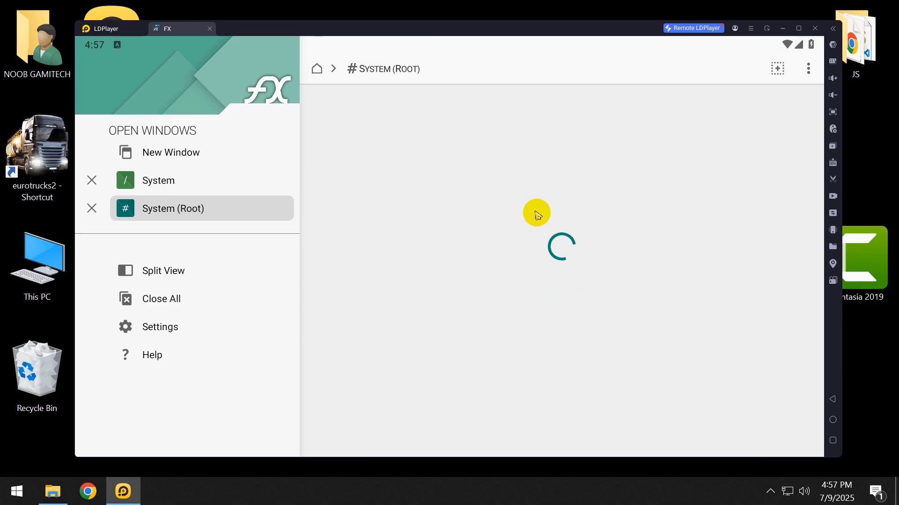
mouse_move(490, 230)
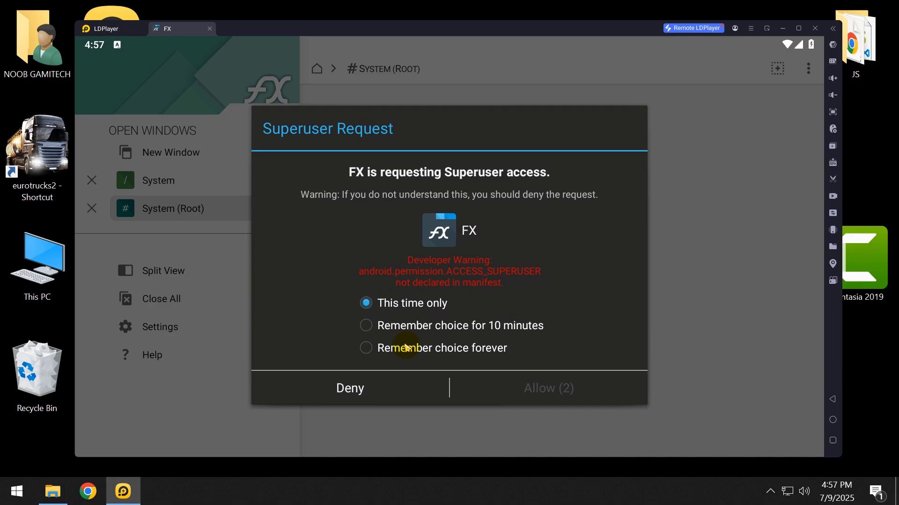
click(366, 348)
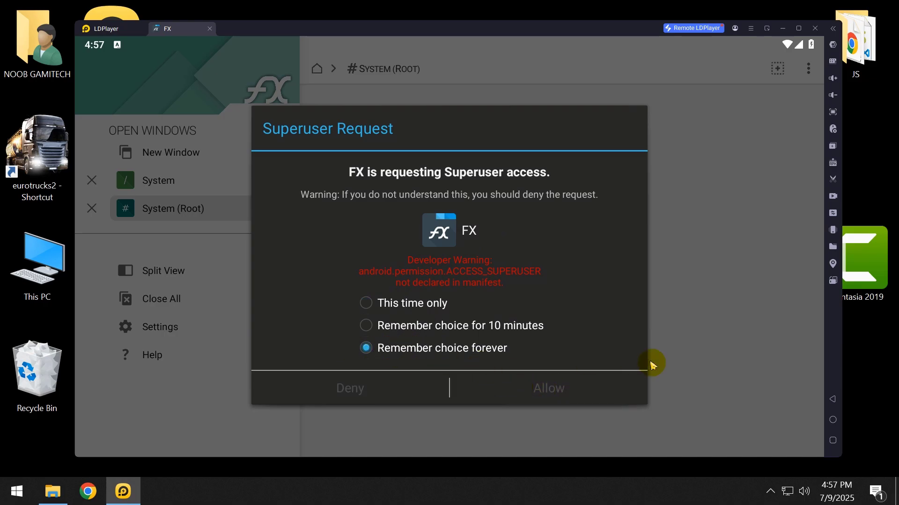
click(547, 388)
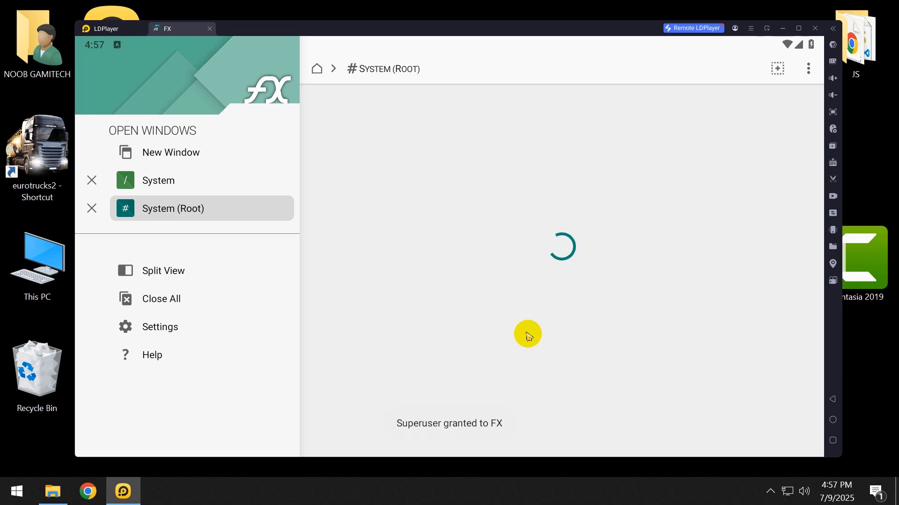
mouse_move(497, 457)
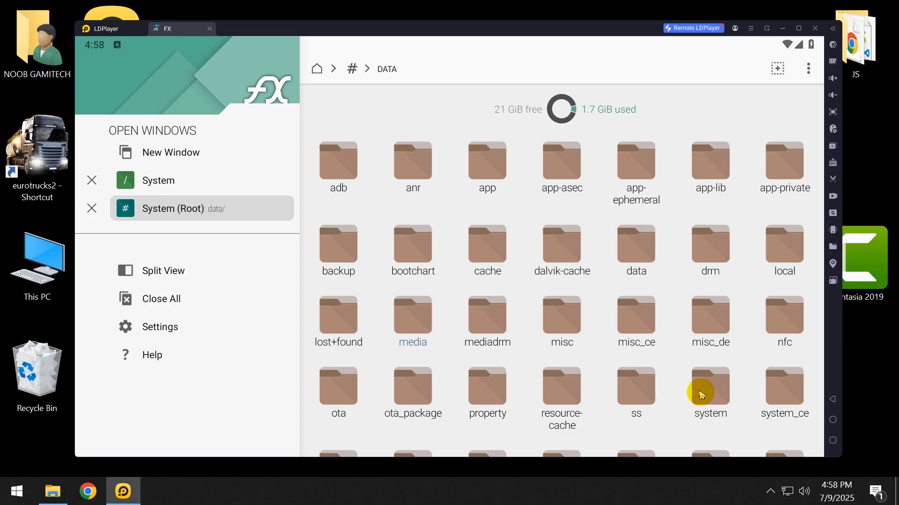
Open data/system in FX and scroll through its subfolders and files like appops.xml
double_click(710, 390)
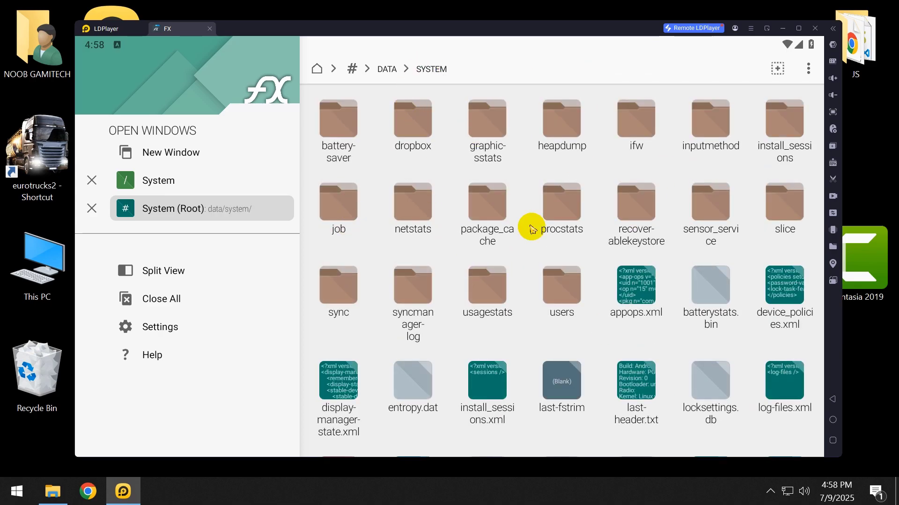
scroll(down, 3)
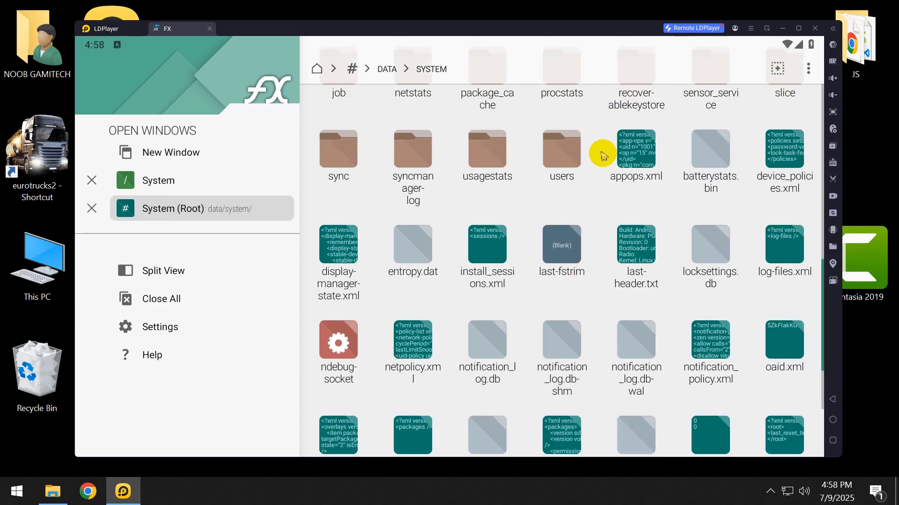
scroll(down, 3)
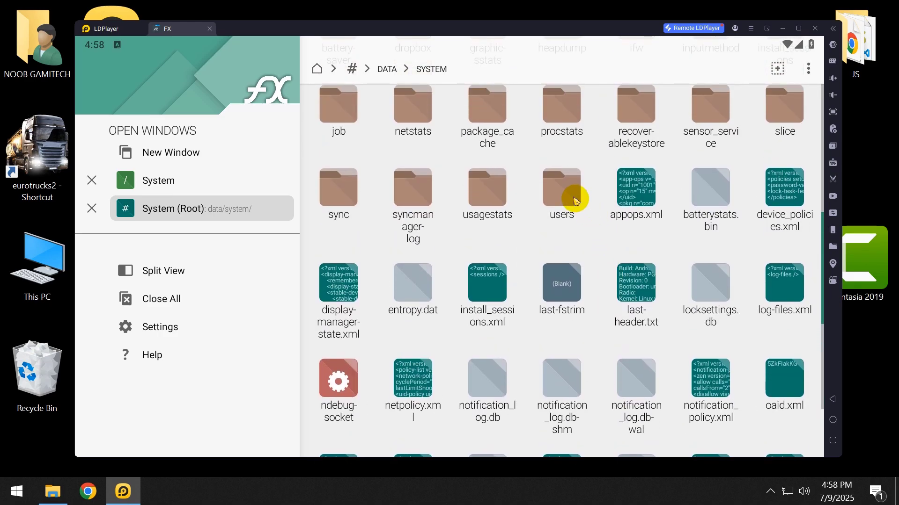